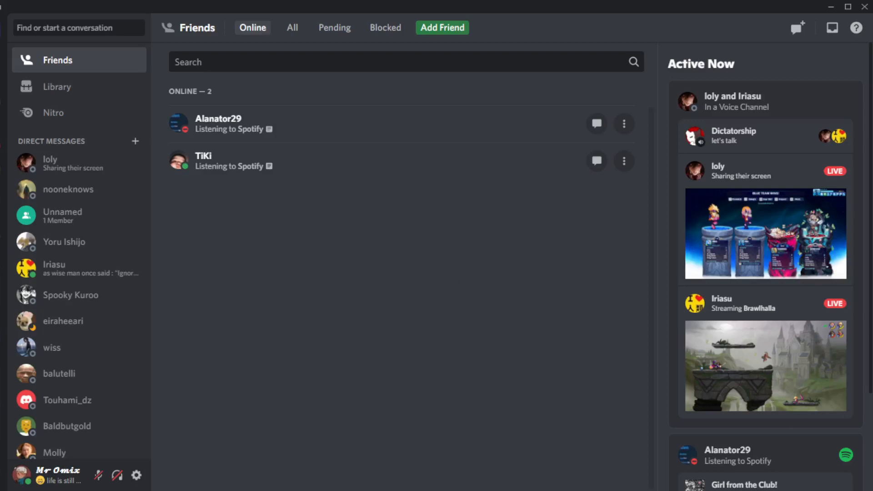
mouse_move(485, 296)
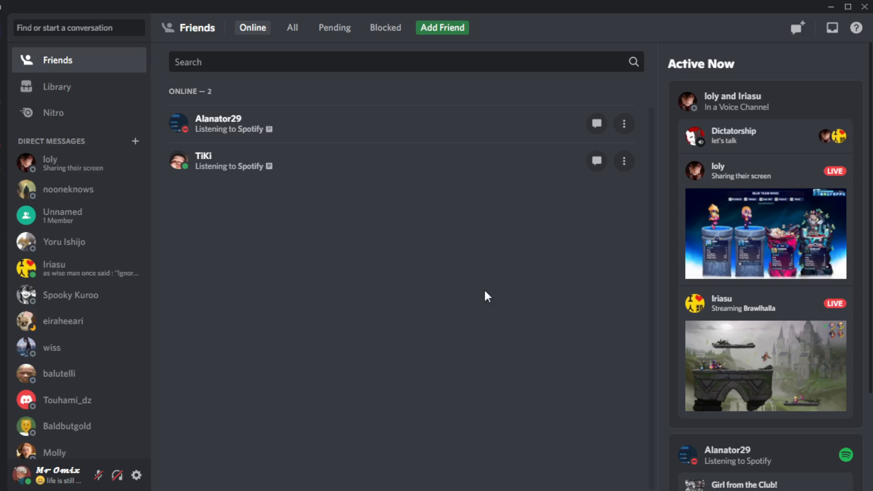
mouse_move(452, 306)
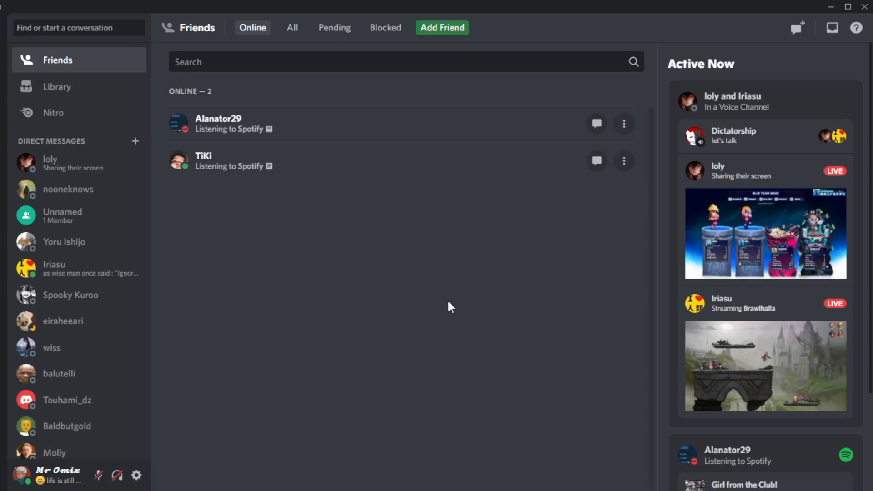
mouse_move(446, 306)
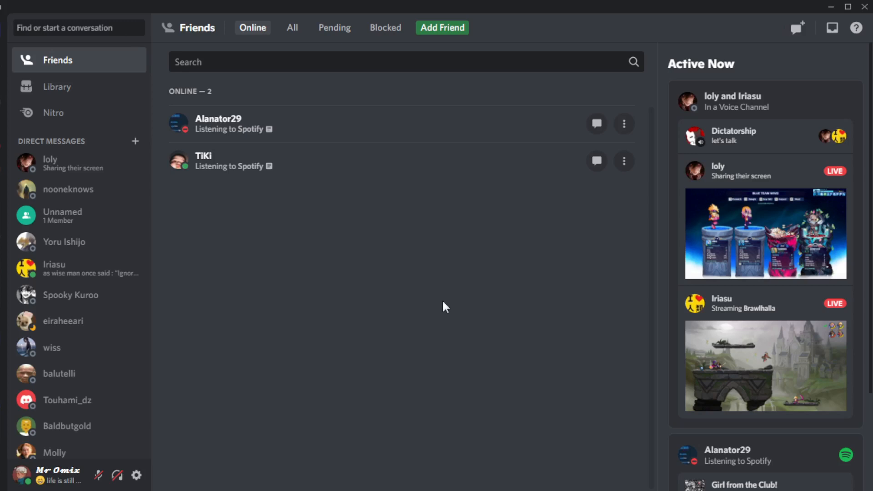
mouse_move(54, 273)
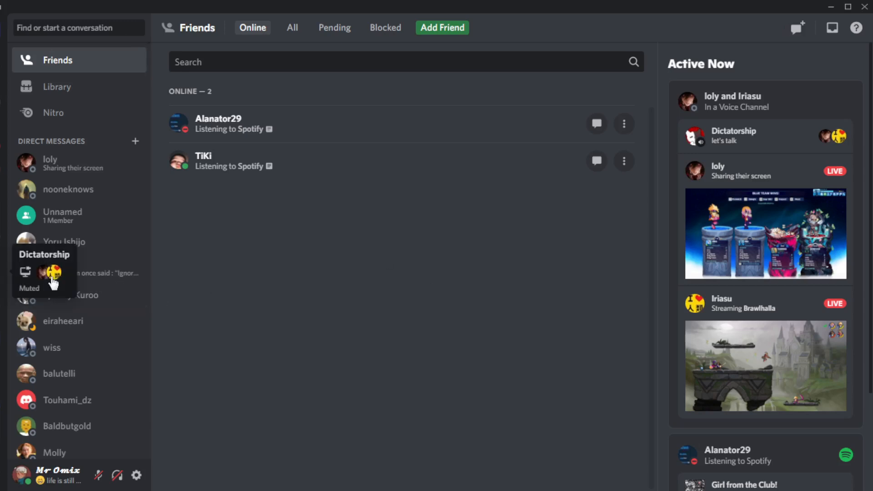
Switch to the Dictatorship server and open its Server Settings overview.
click(53, 273)
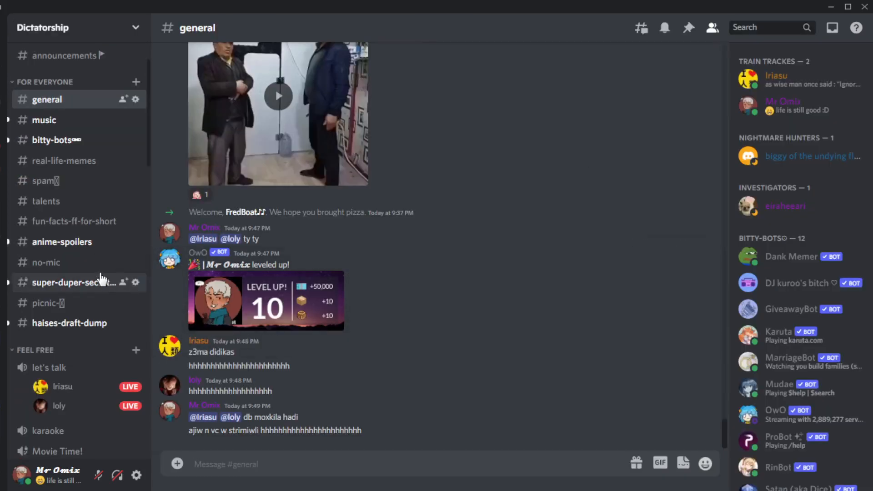
mouse_move(72, 140)
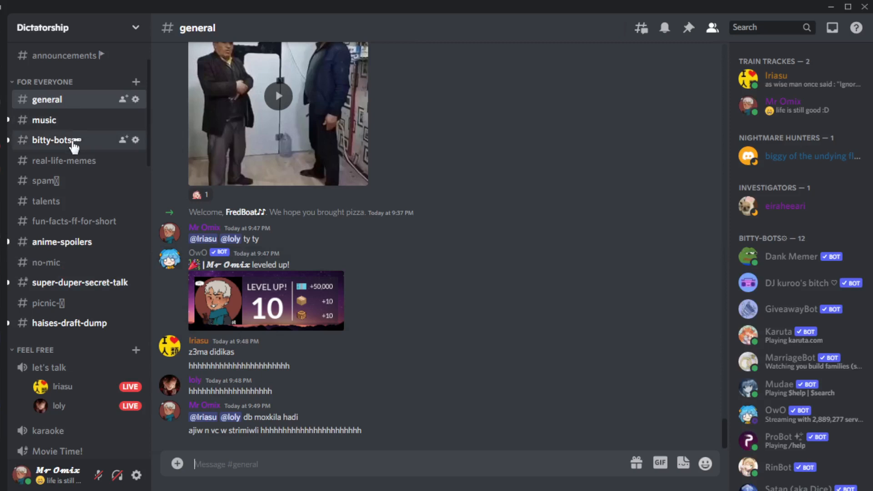
mouse_move(138, 28)
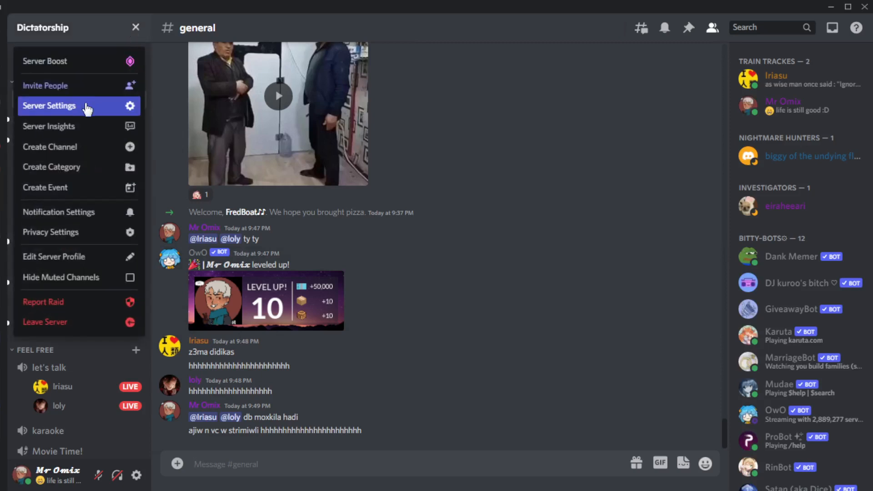
mouse_move(61, 277)
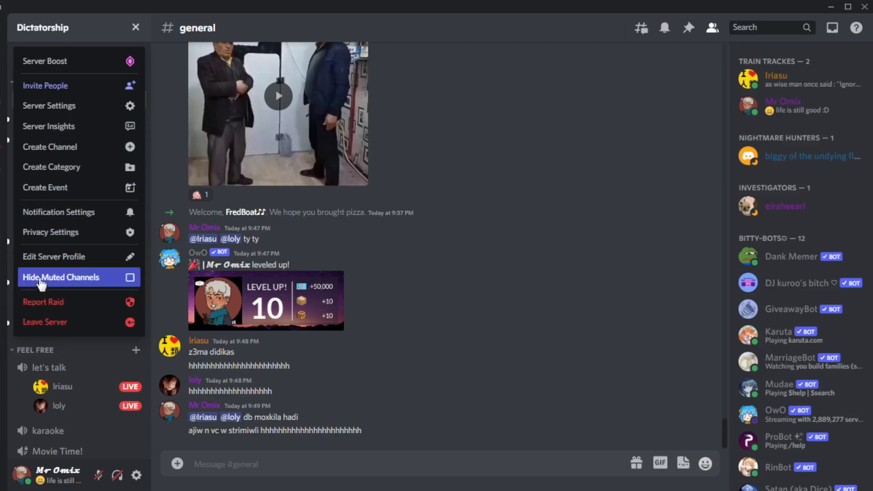
mouse_move(53, 322)
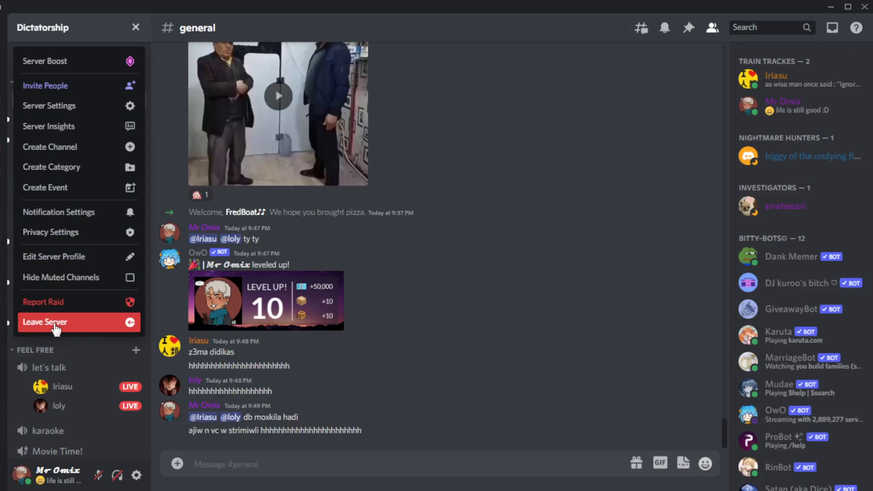
click(49, 105)
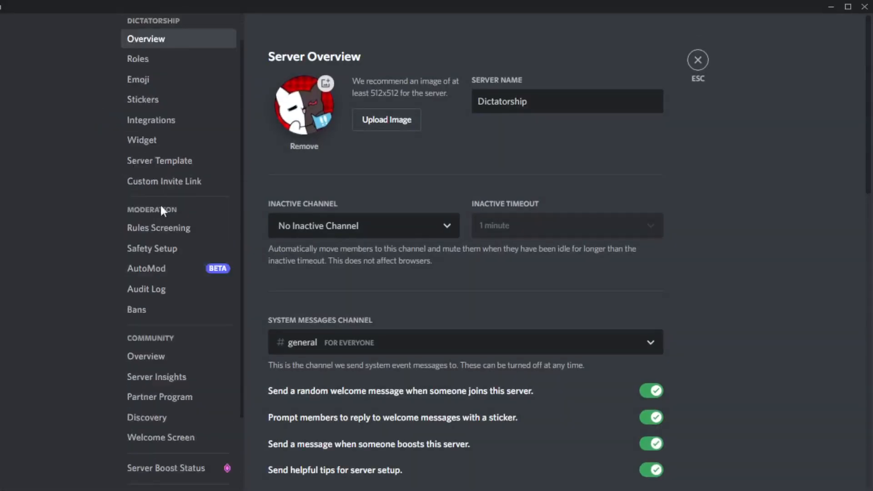
Scroll through the Dictatorship settings sidebar, then exit the settings.
scroll(down, 3)
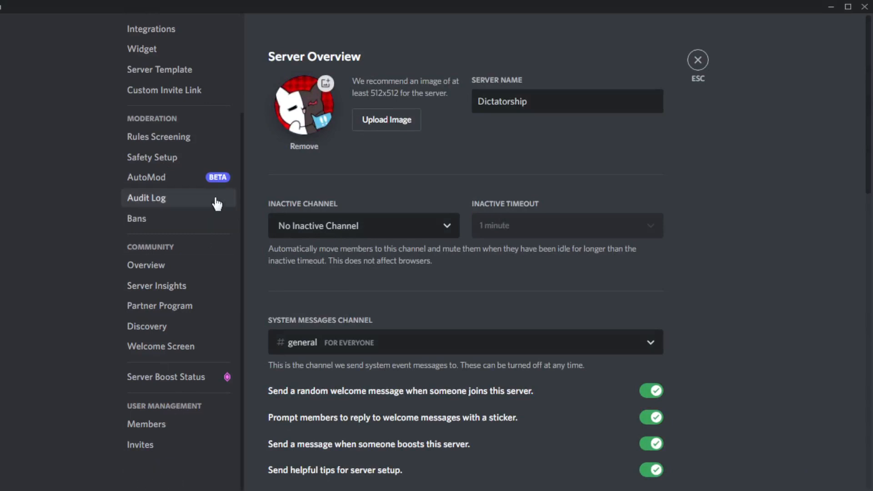
scroll(up, 3)
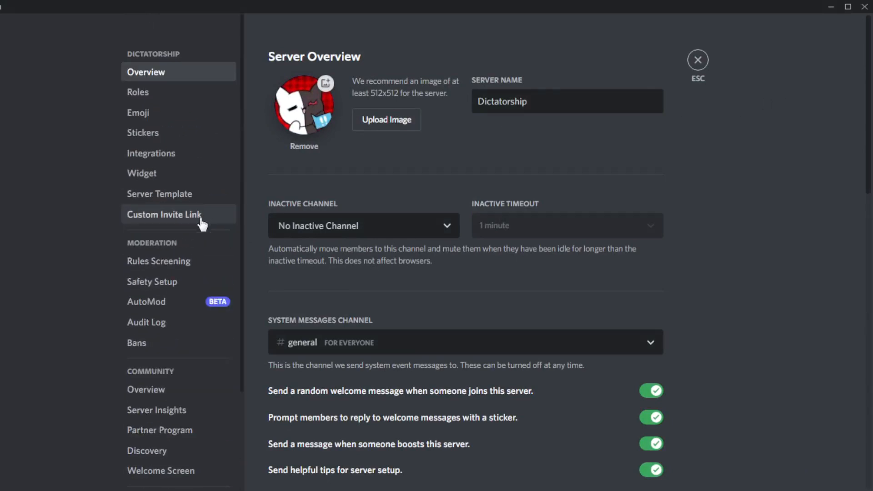
scroll(down, 3)
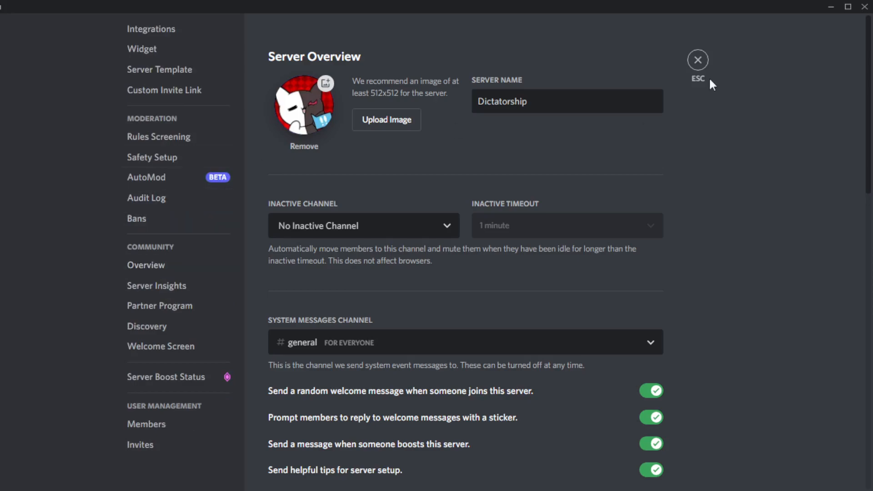
click(697, 59)
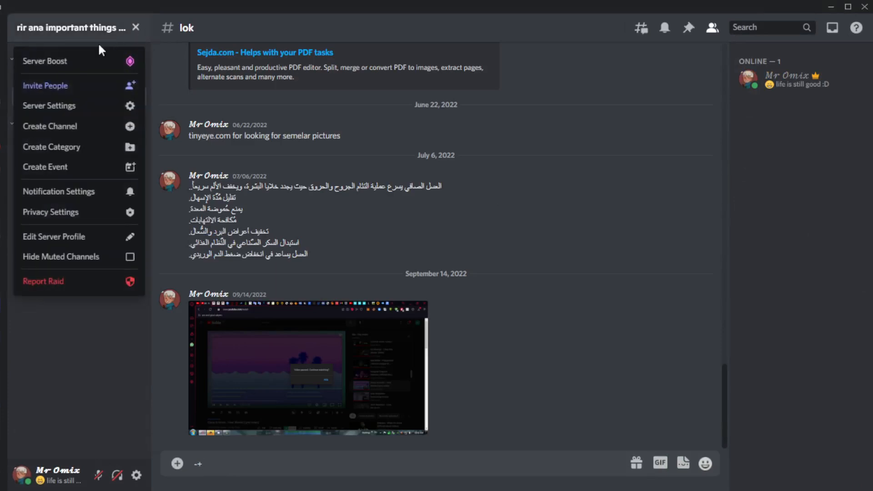
mouse_move(56, 281)
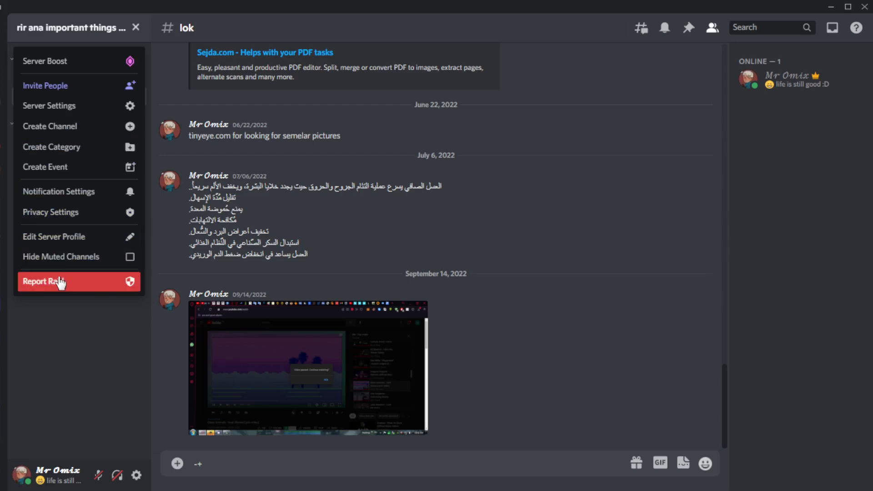
mouse_move(78, 257)
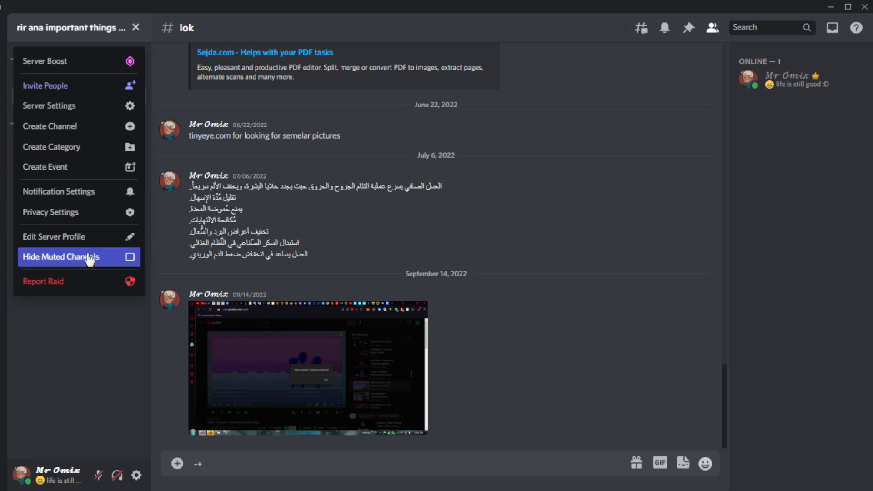
mouse_move(78, 106)
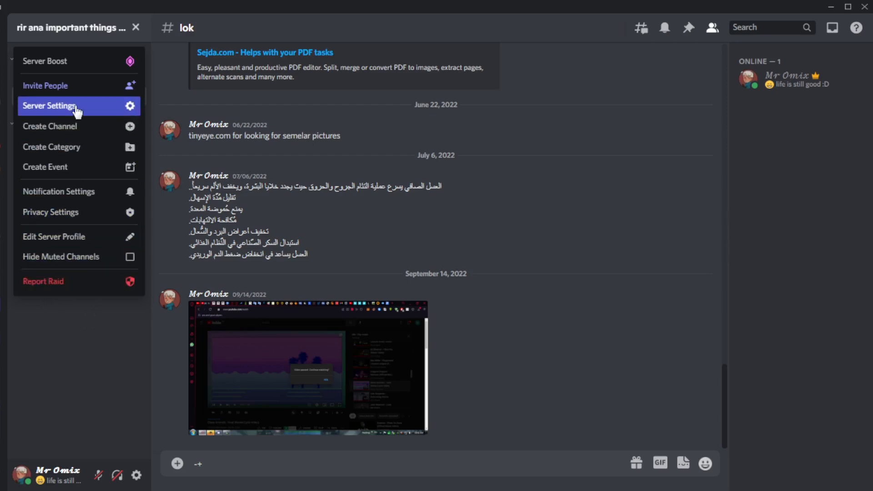
Open Server Settings for 'rir ana important things' and choose Delete Server.
click(49, 106)
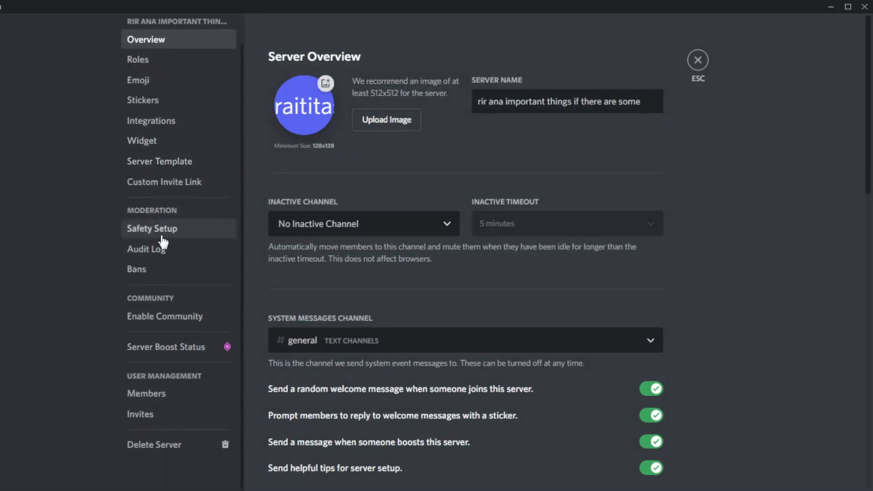
mouse_move(177, 446)
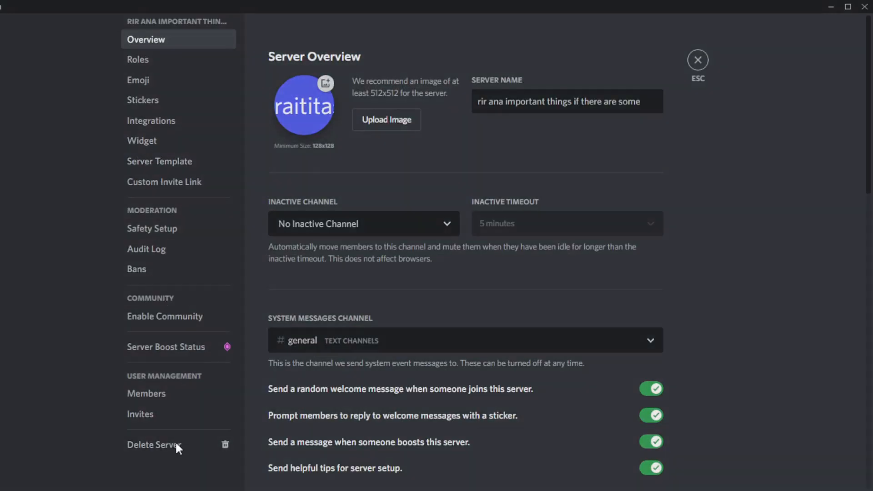
click(154, 444)
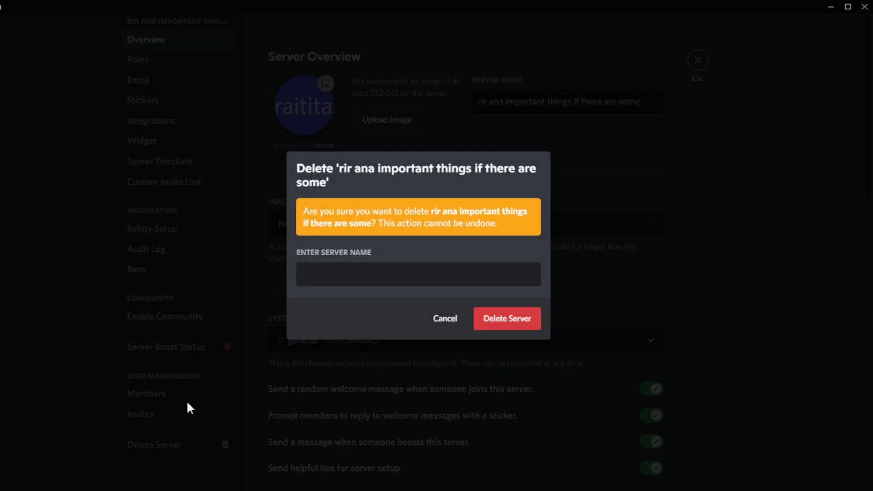
mouse_move(404, 180)
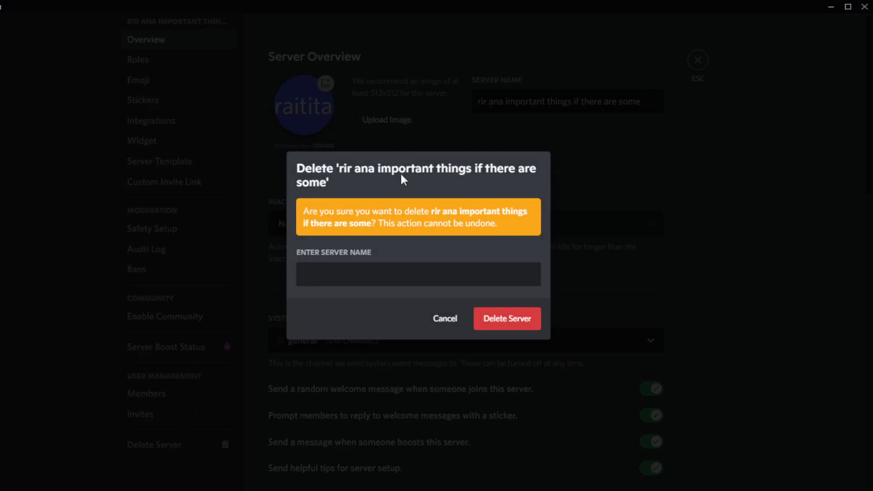
mouse_move(355, 222)
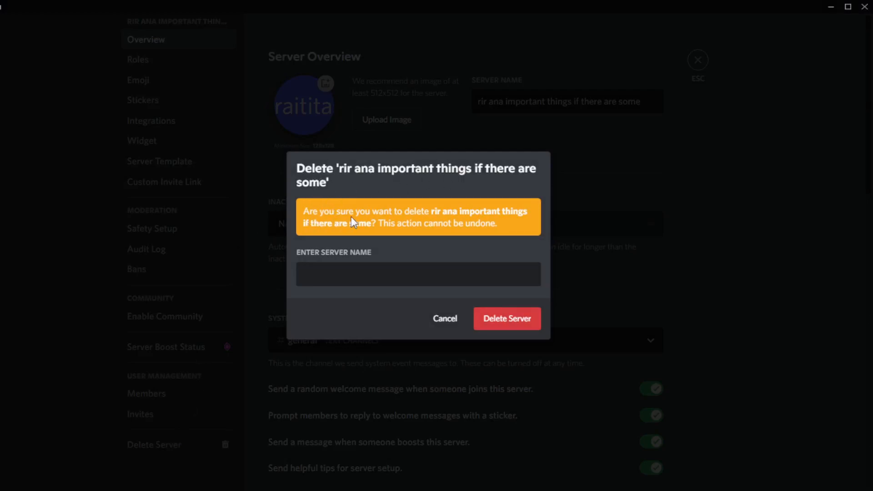
mouse_move(384, 235)
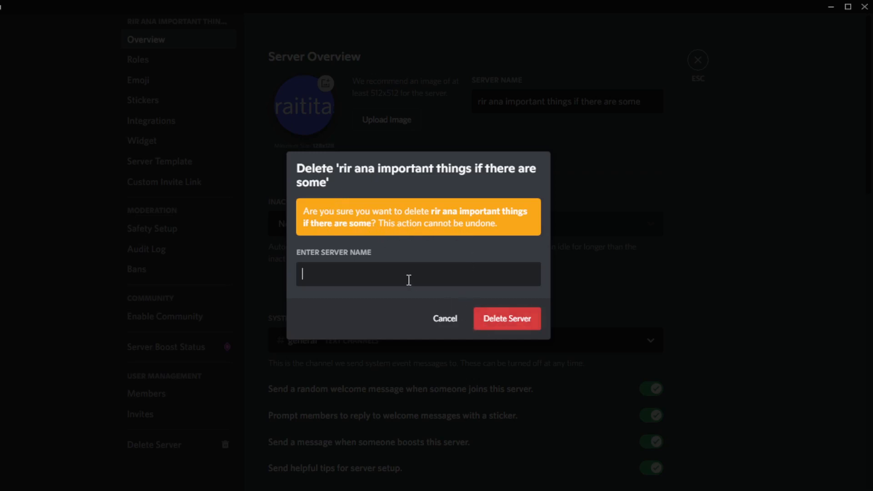
mouse_move(444, 318)
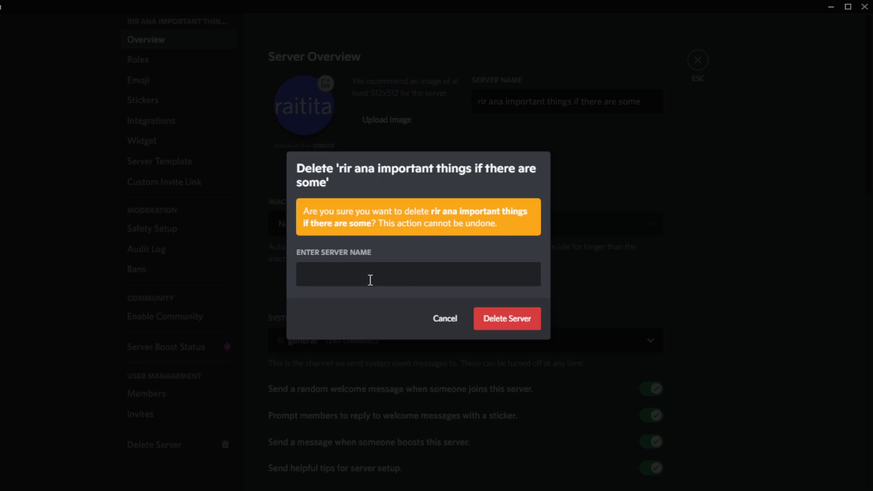
mouse_move(348, 174)
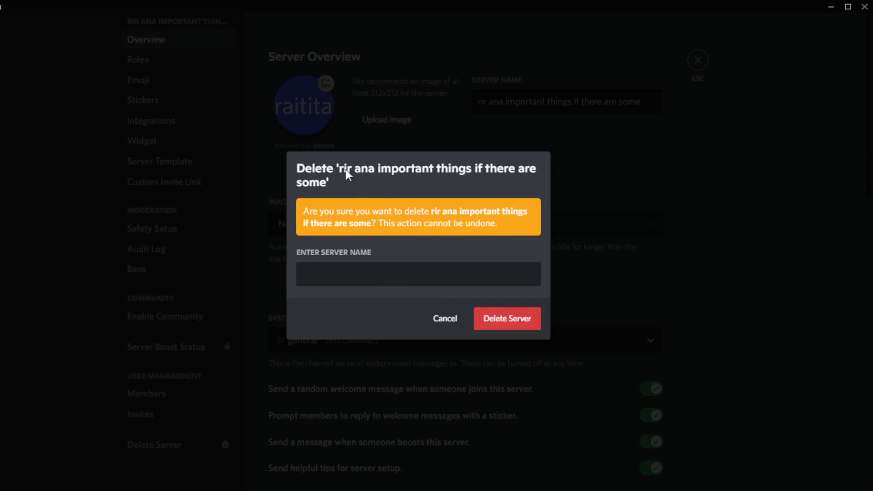
mouse_move(353, 256)
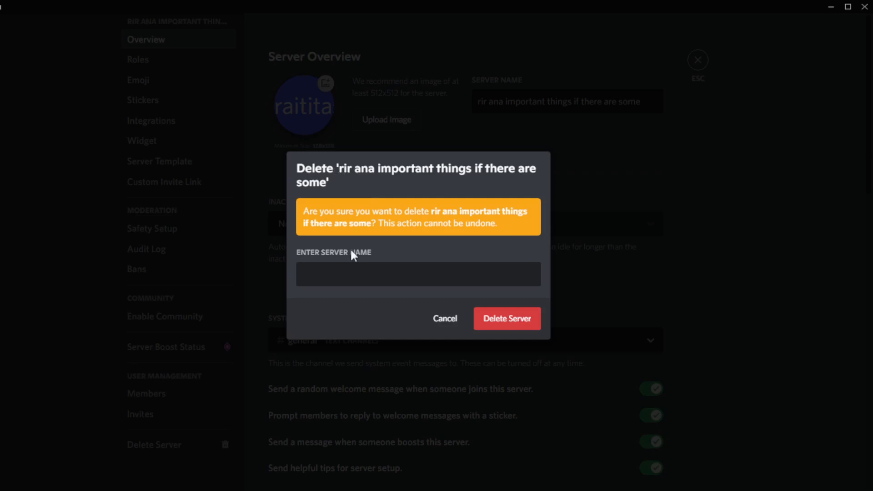
Attempt deletion with the partial name 'rir', see the rejection, and cancel.
text(rir)
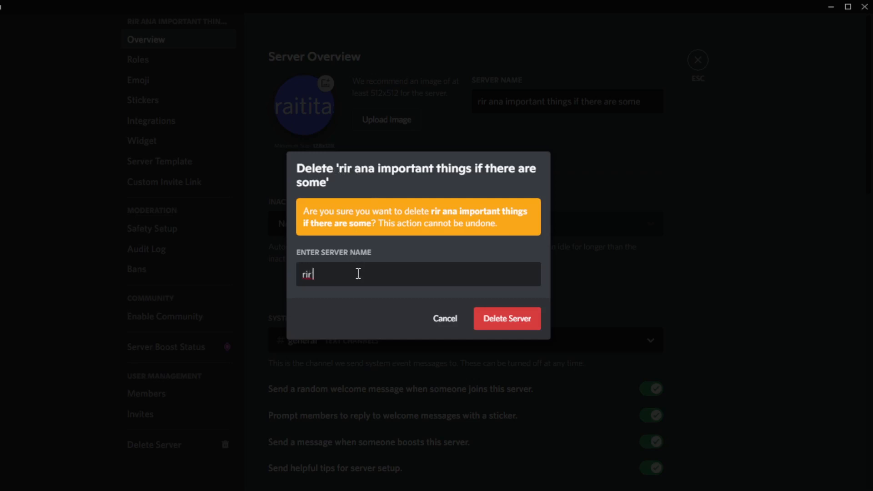
click(506, 318)
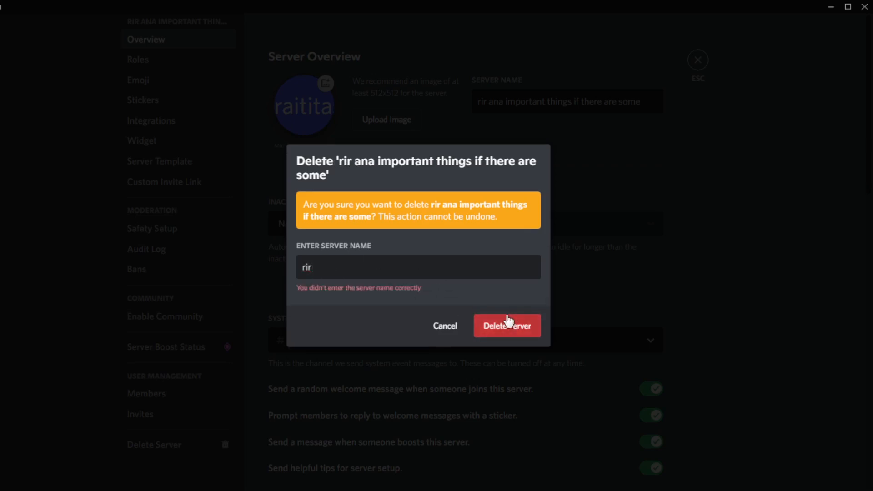
mouse_move(343, 301)
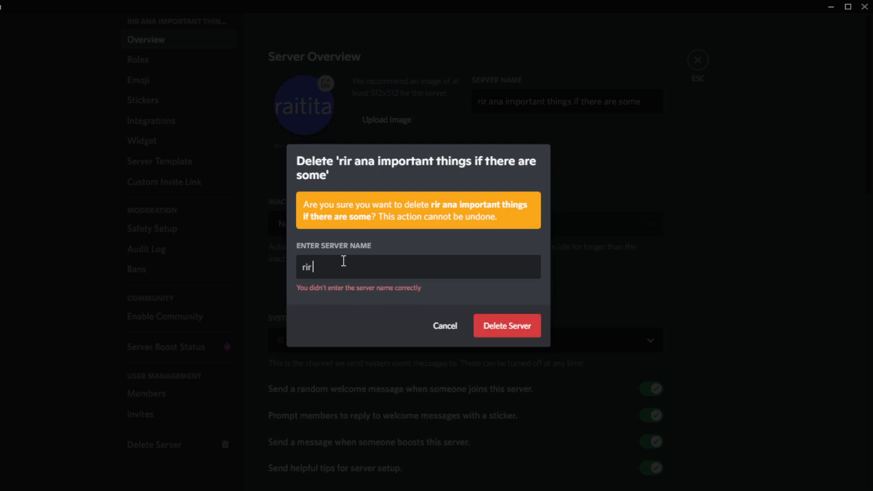
mouse_move(356, 164)
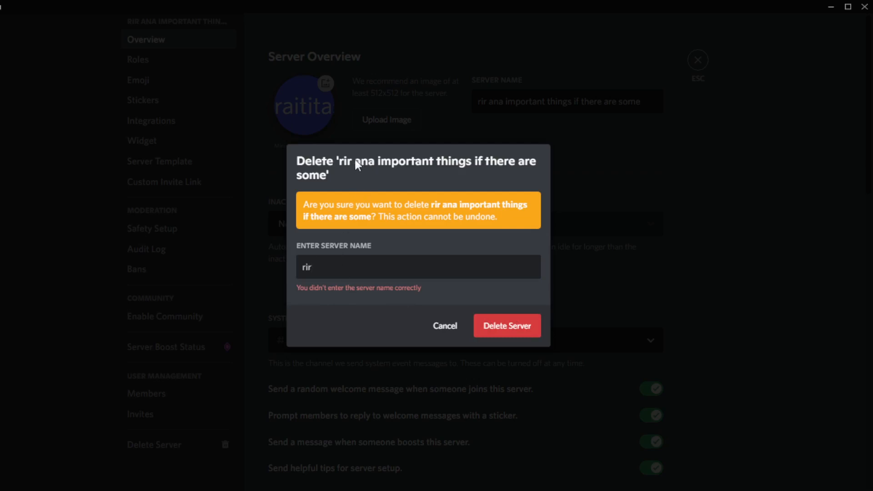
mouse_move(439, 211)
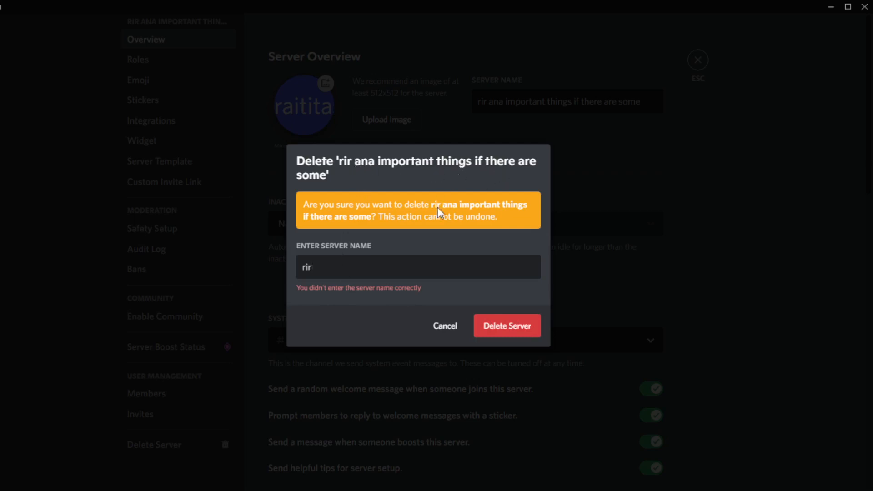
mouse_move(506, 326)
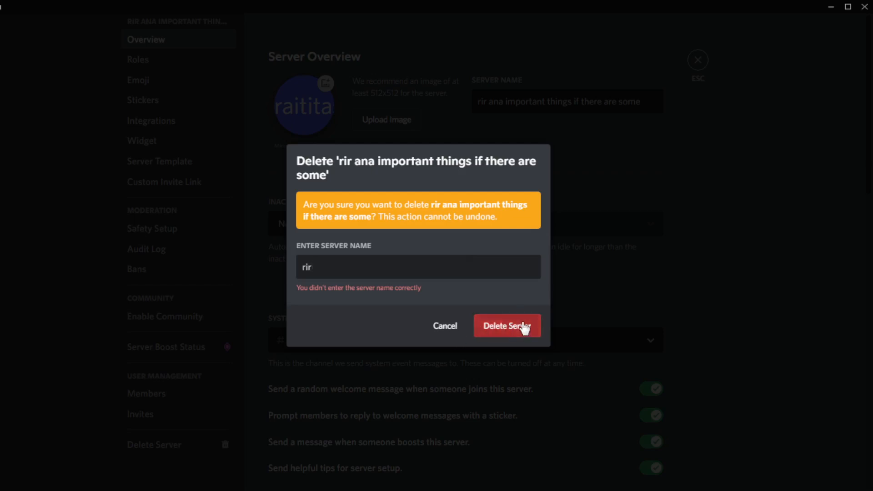
mouse_move(445, 325)
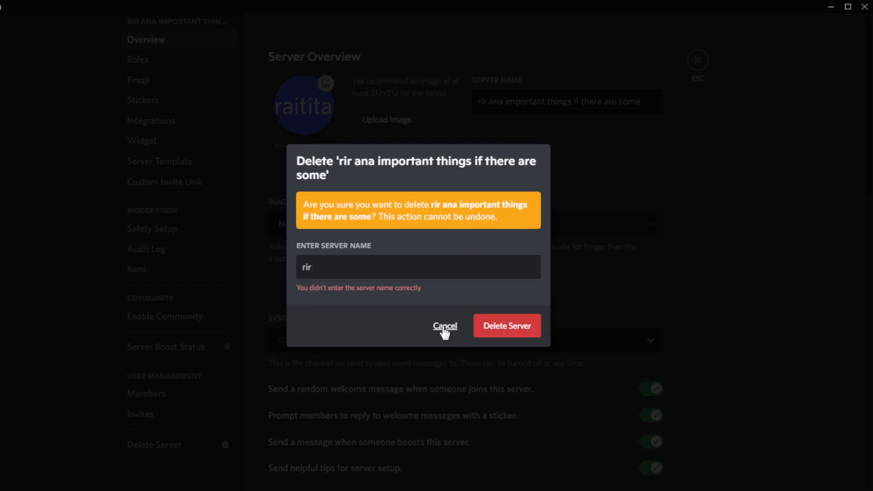
click(445, 326)
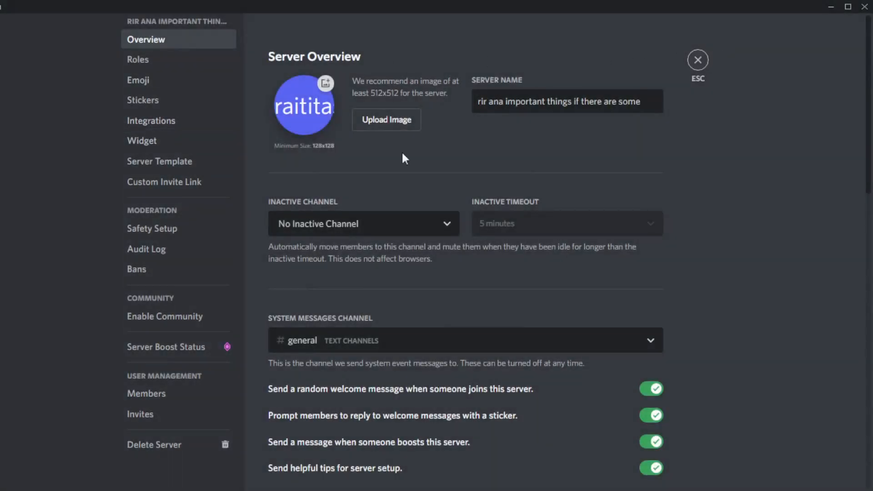
Reopen the Delete Server confirmation, cancel it, and exit settings to Friends.
click(154, 444)
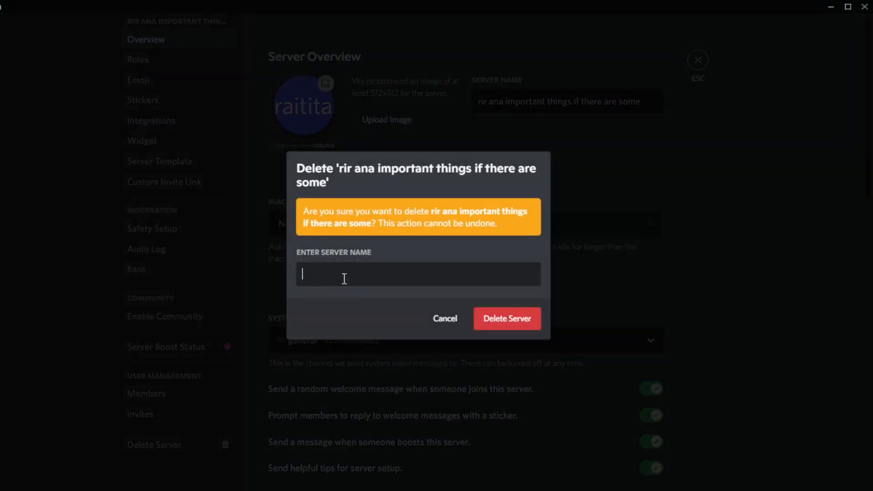
mouse_move(345, 188)
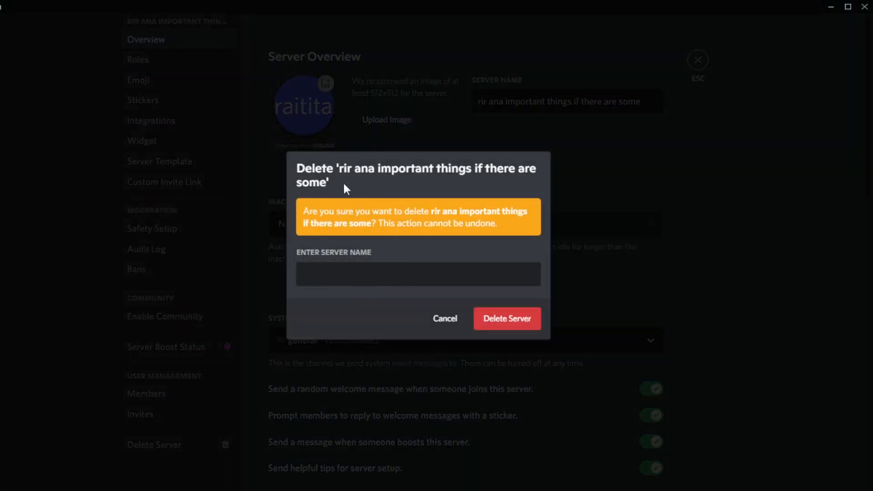
click(444, 318)
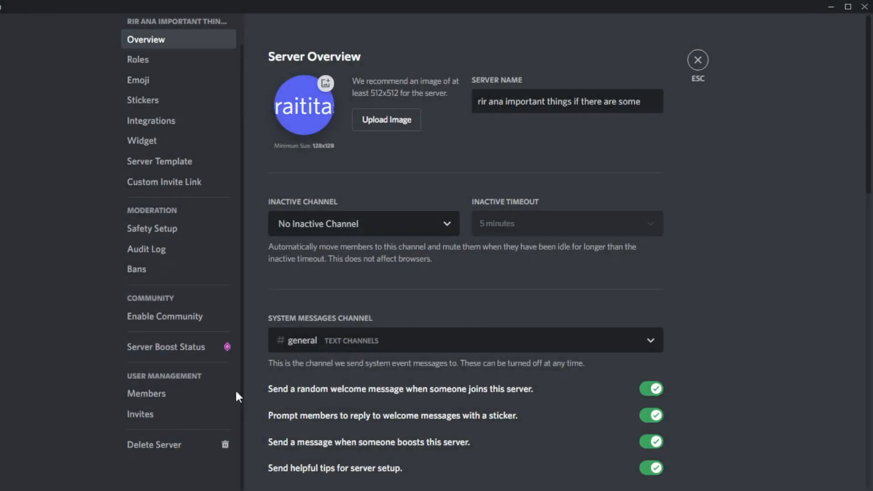
mouse_move(697, 59)
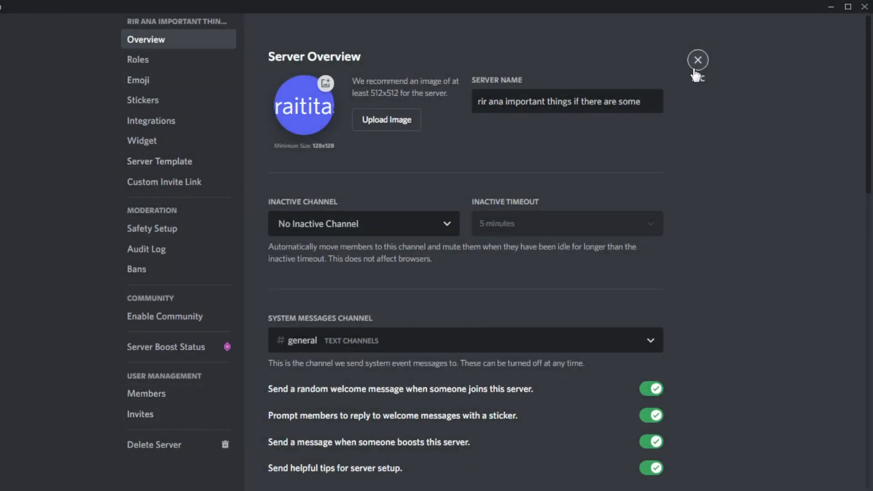
mouse_move(687, 78)
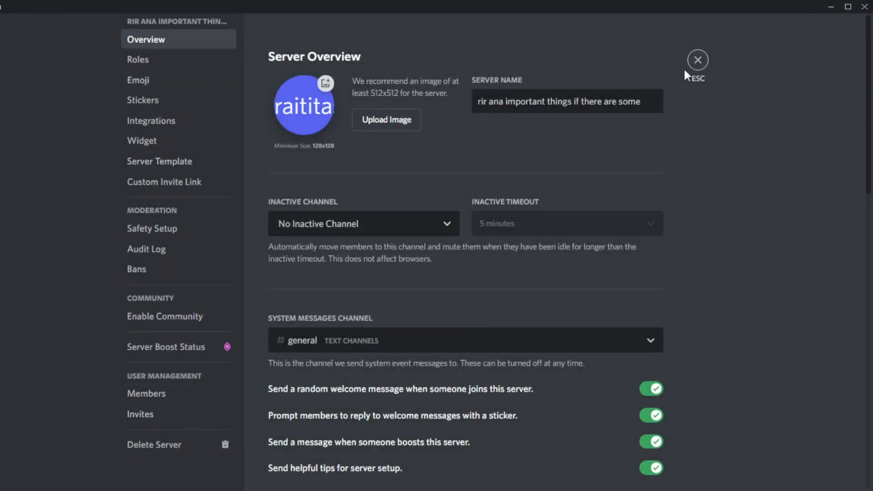
click(696, 59)
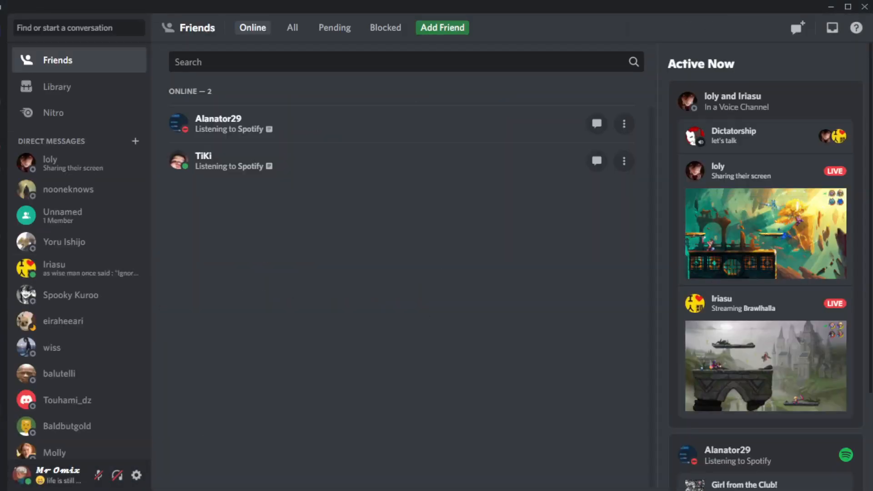
mouse_move(117, 476)
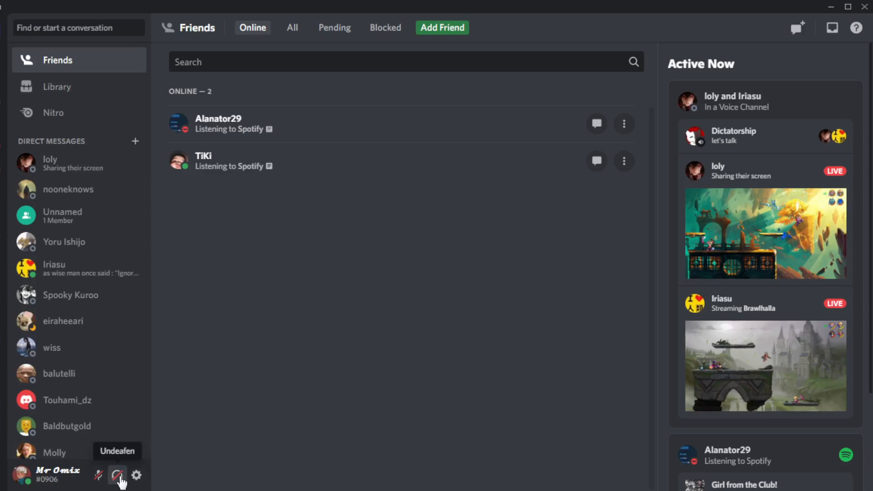
Turn off deafen with the headphones icon in the bottom-left user panel.
click(117, 476)
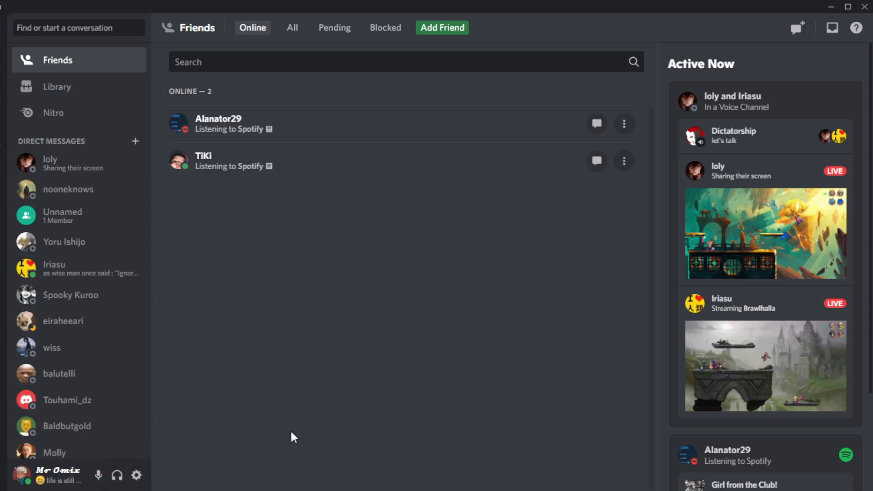